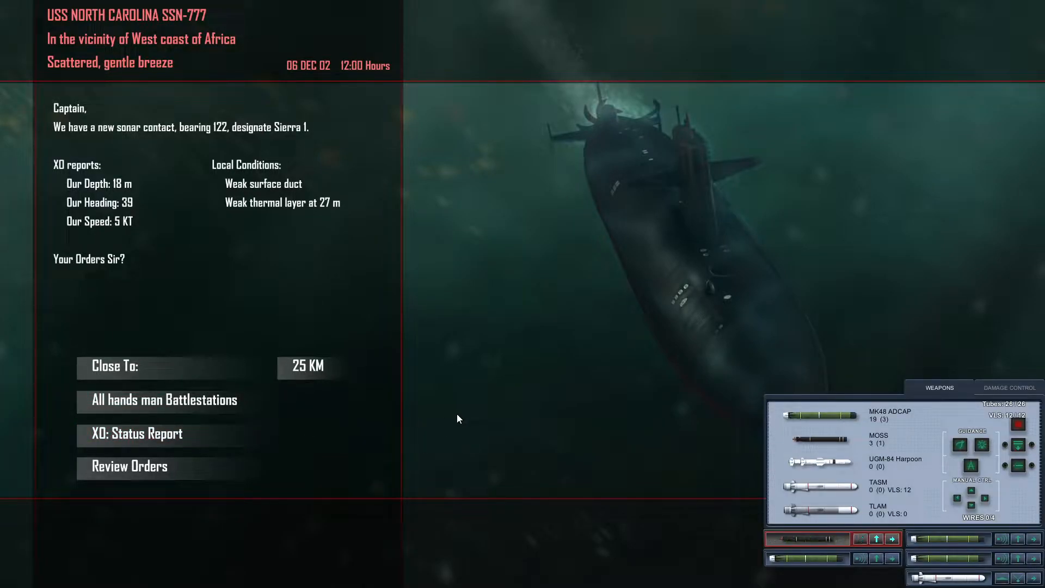
{"action": "mouse_move", "coordinate": [726, 458]}
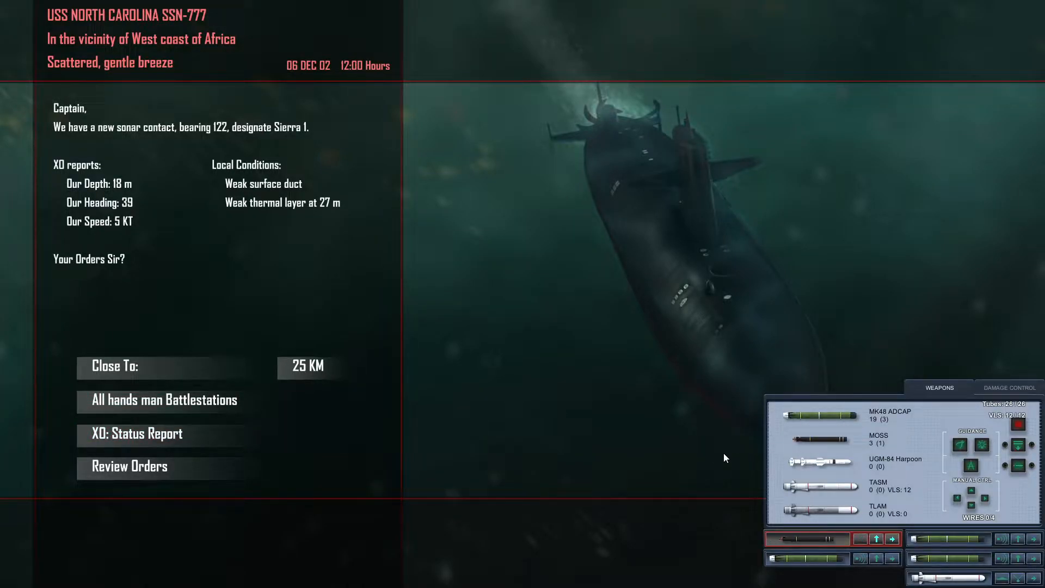
{"action": "mouse_move", "coordinate": [793, 539]}
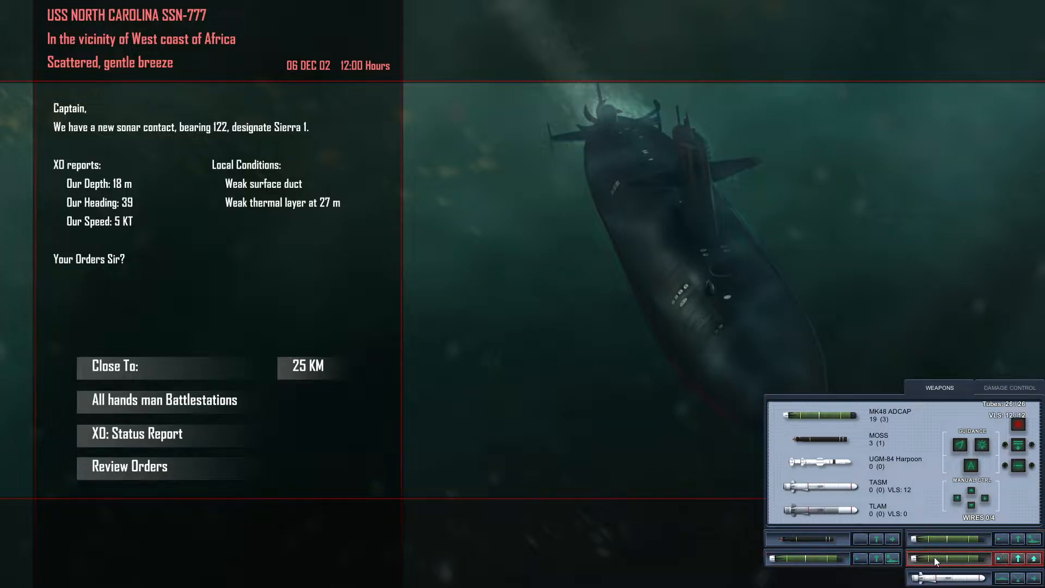
{"action": "mouse_move", "coordinate": [309, 458]}
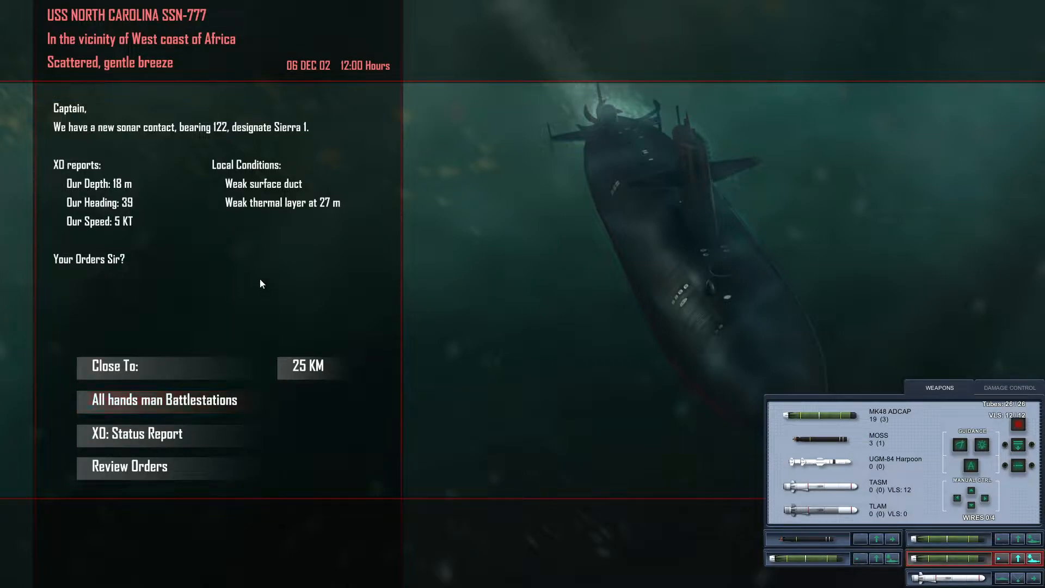
{"action": "mouse_move", "coordinate": [205, 261]}
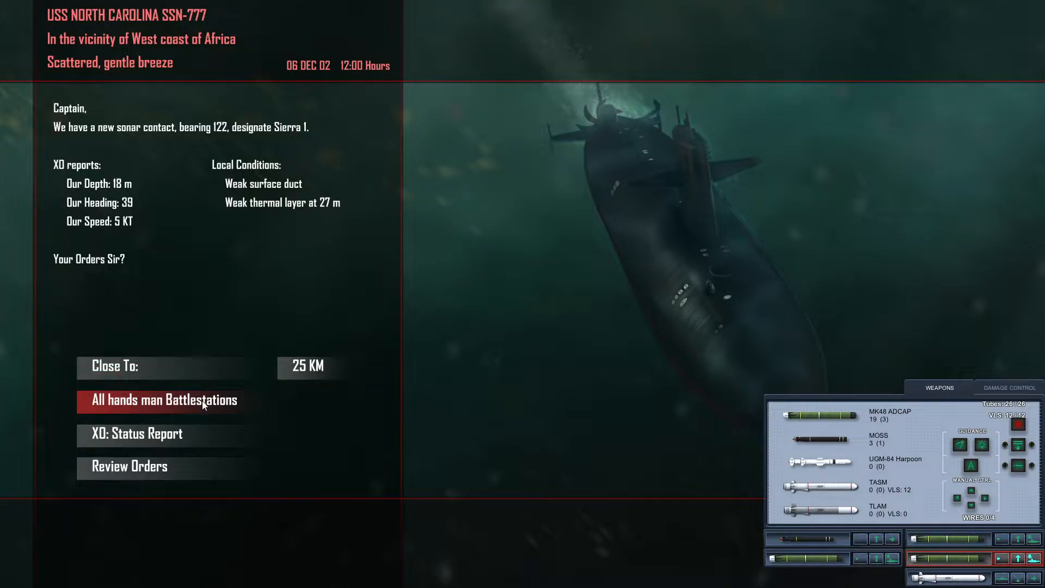
Man battle stations, then apply settings with metric units off and English crew voices.
{"action": "left_click", "coordinate": [136, 434]}
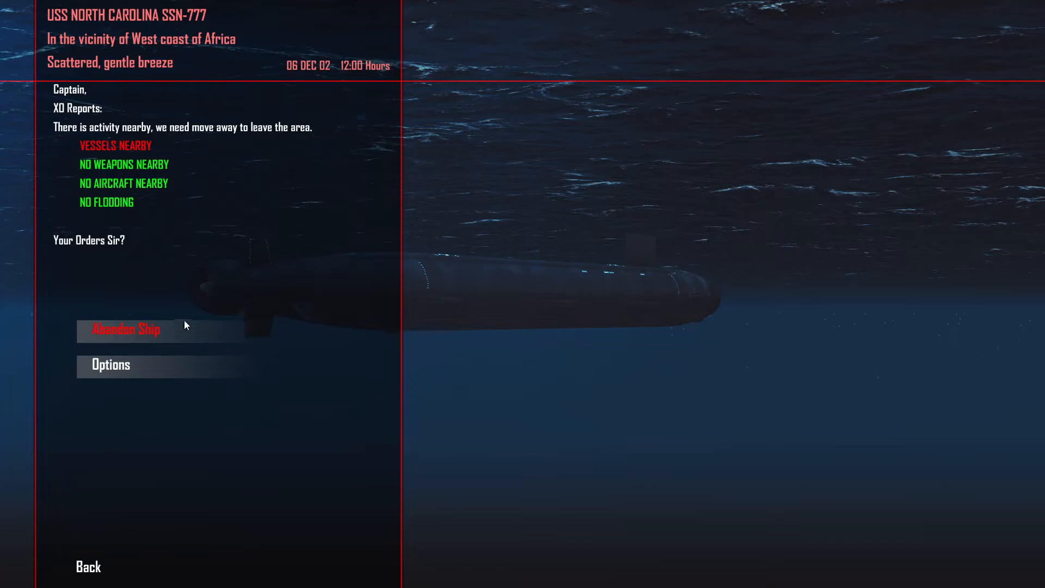
{"action": "left_click", "coordinate": [110, 365]}
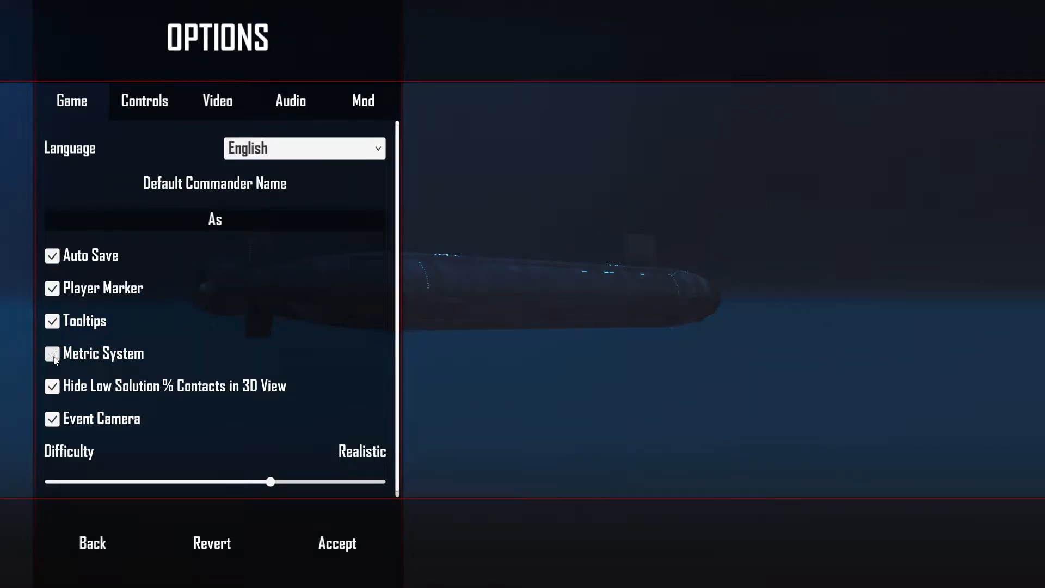
{"action": "left_click", "coordinate": [52, 353]}
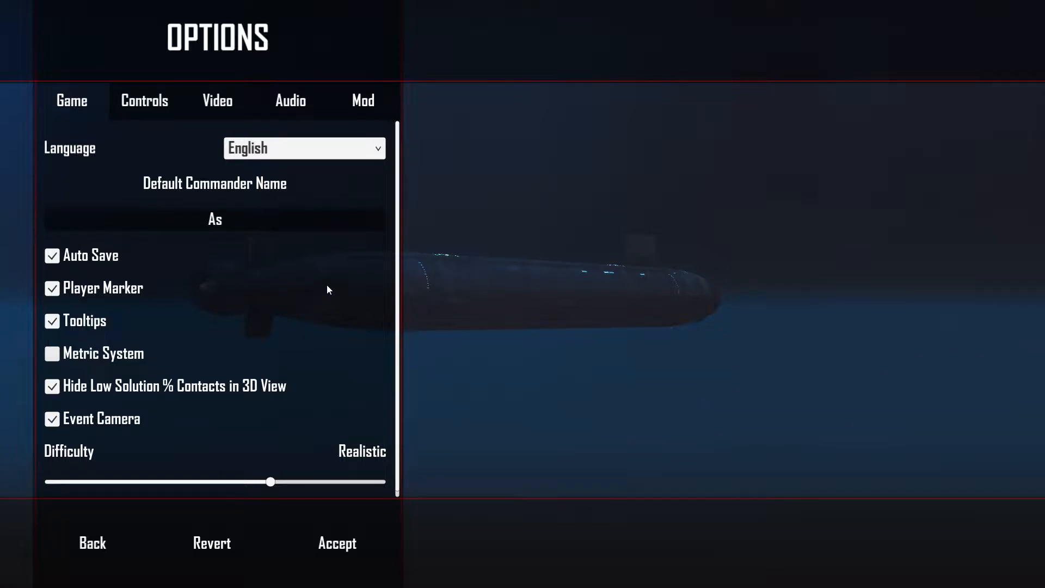
{"action": "mouse_move", "coordinate": [291, 100]}
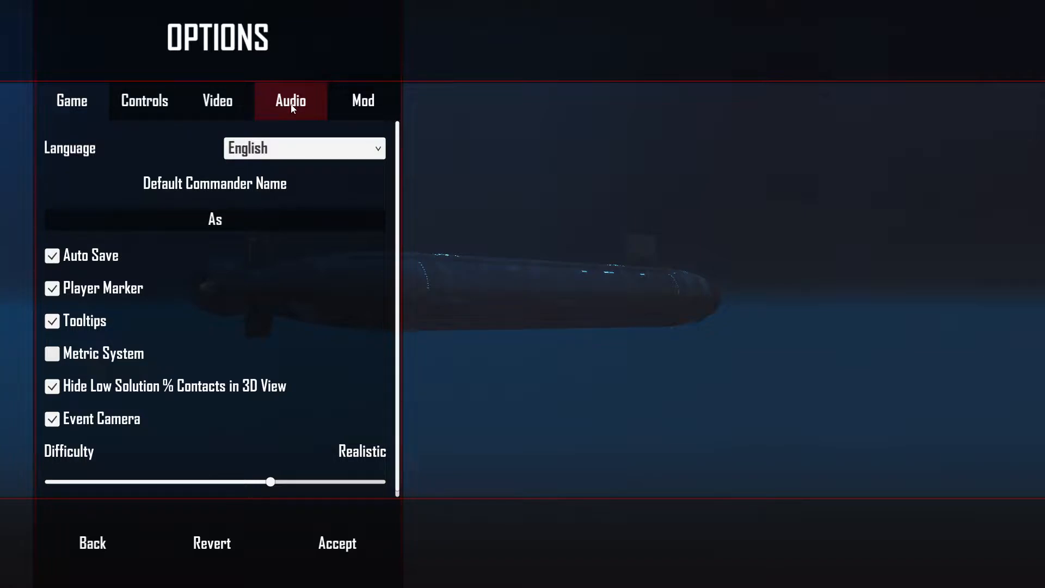
{"action": "left_click", "coordinate": [290, 100]}
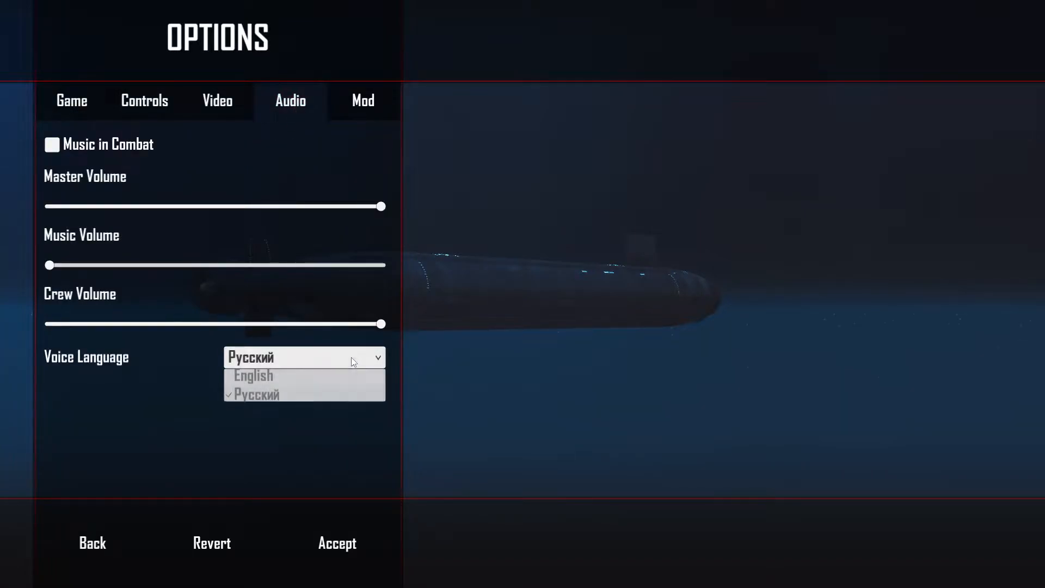
{"action": "left_click", "coordinate": [252, 375]}
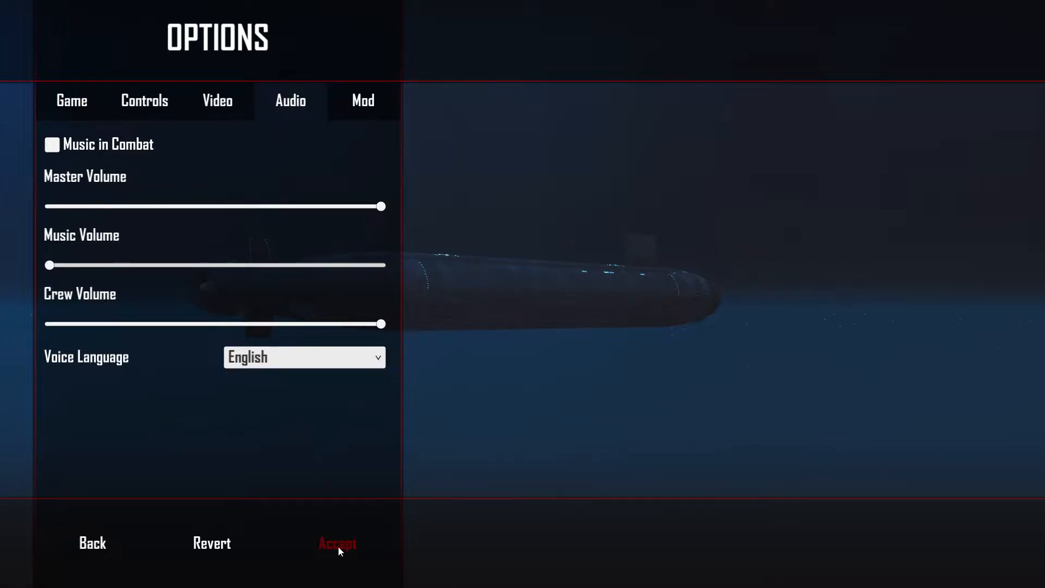
{"action": "left_click", "coordinate": [336, 544]}
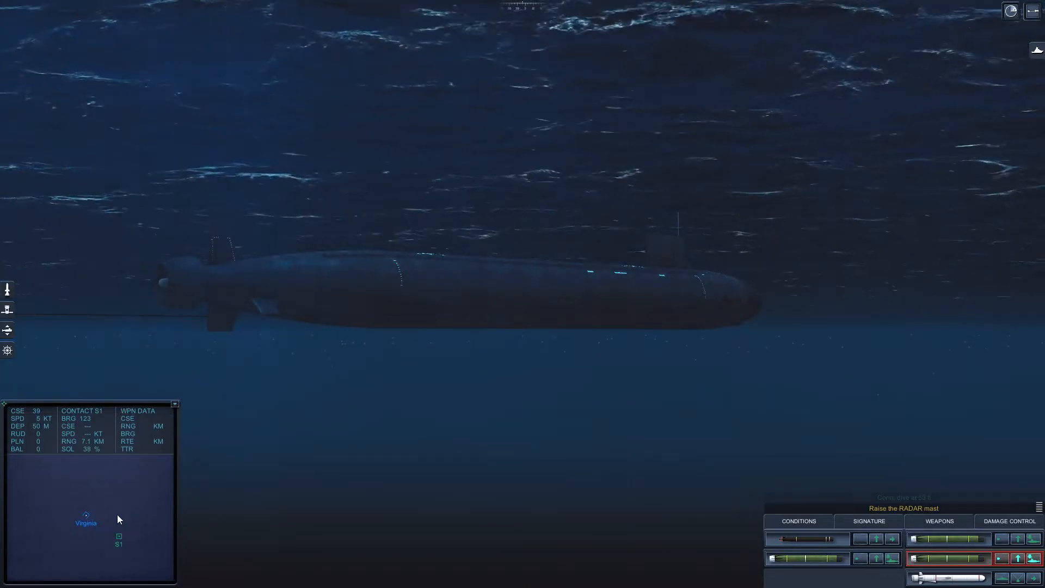
{"action": "mouse_move", "coordinate": [140, 504]}
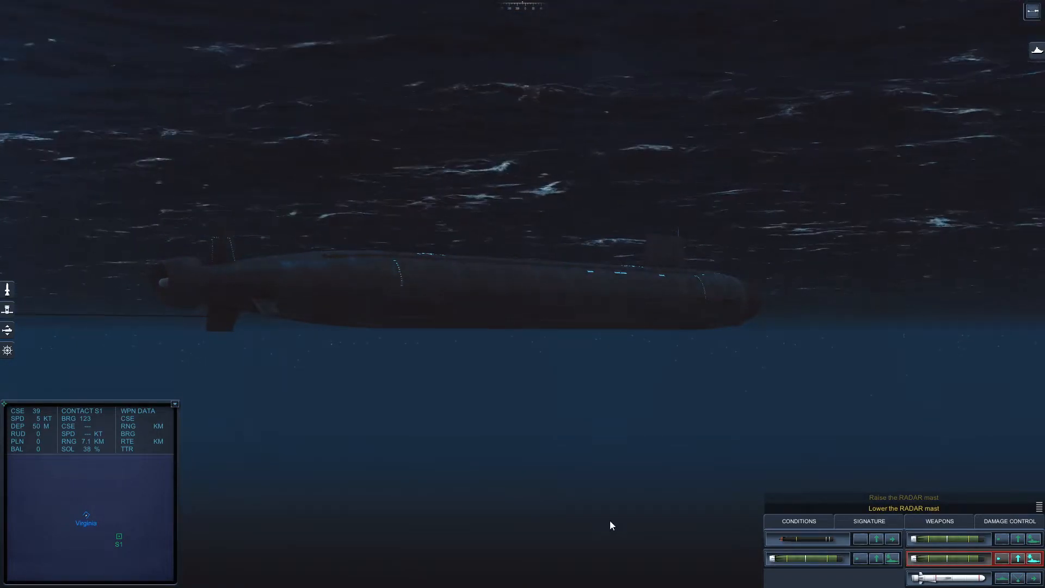
Lower the raised radar mast so the boat is rigged for dive.
{"action": "left_click", "coordinate": [904, 497]}
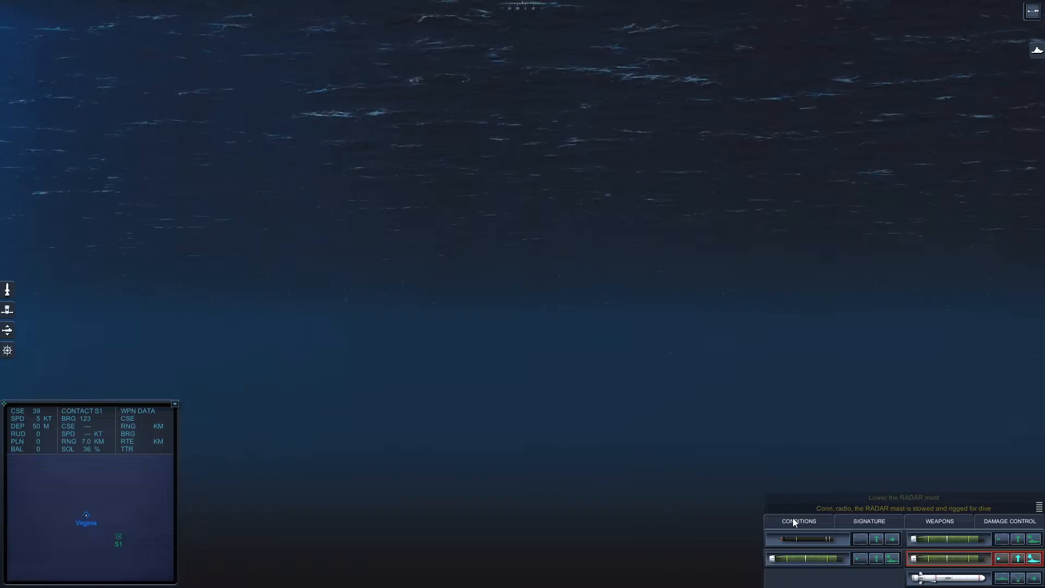
Show the depth profile and raise the ordered depth to 1500.
{"action": "left_click", "coordinate": [798, 521]}
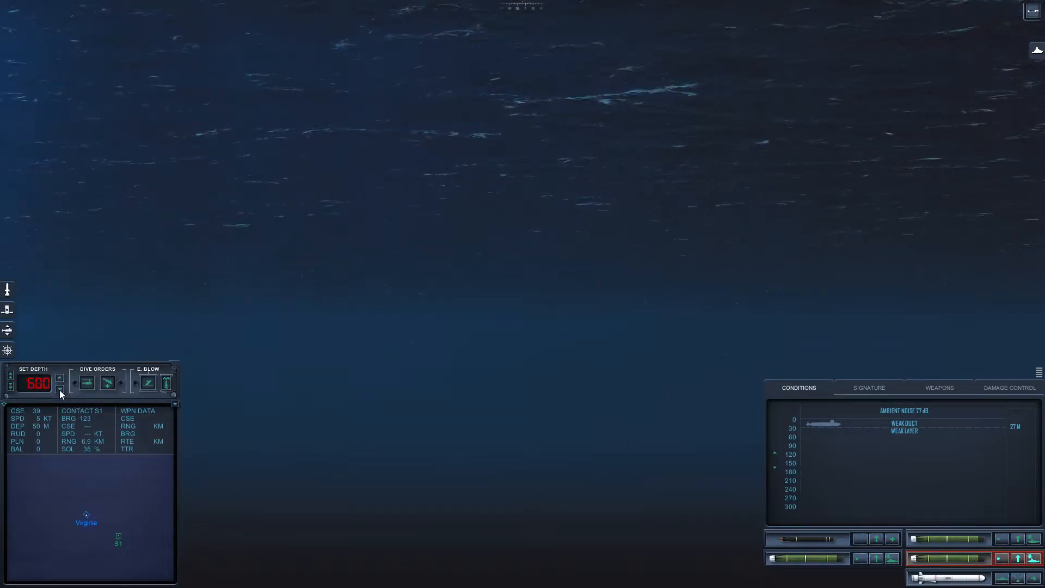
{"action": "left_click", "coordinate": [60, 389]}
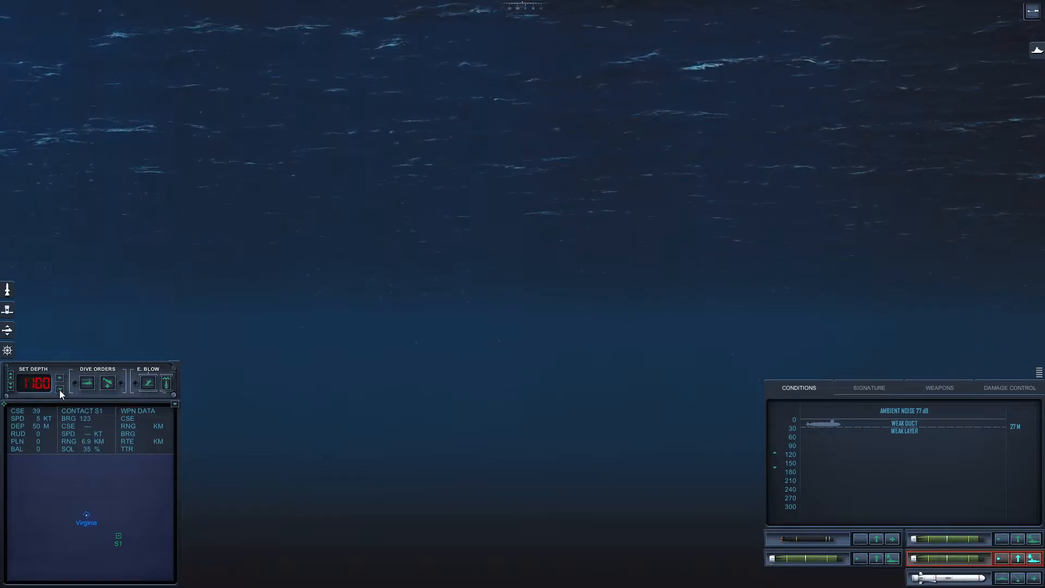
{"action": "left_click", "coordinate": [59, 389]}
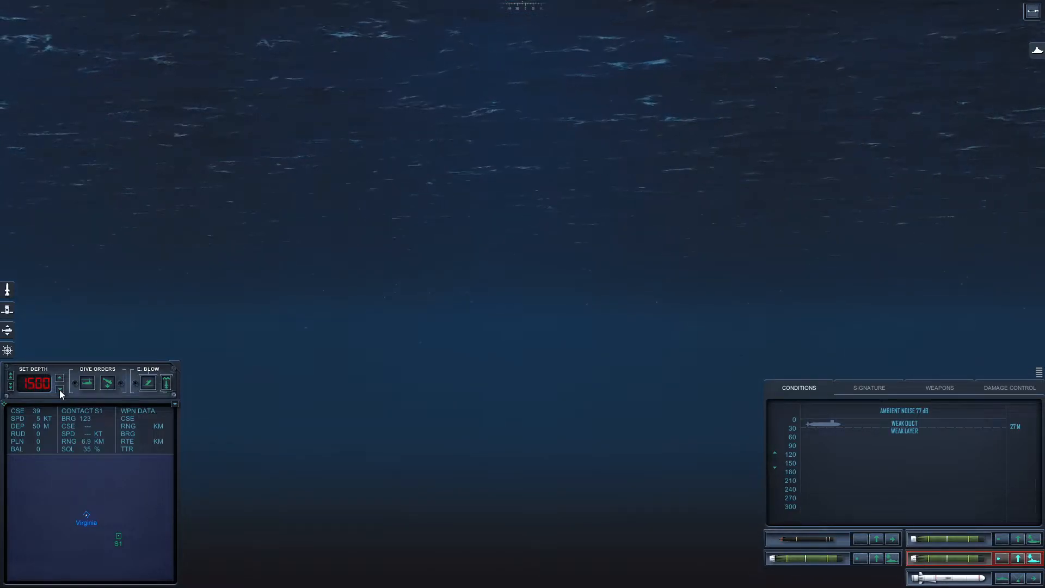
{"action": "left_click", "coordinate": [59, 389]}
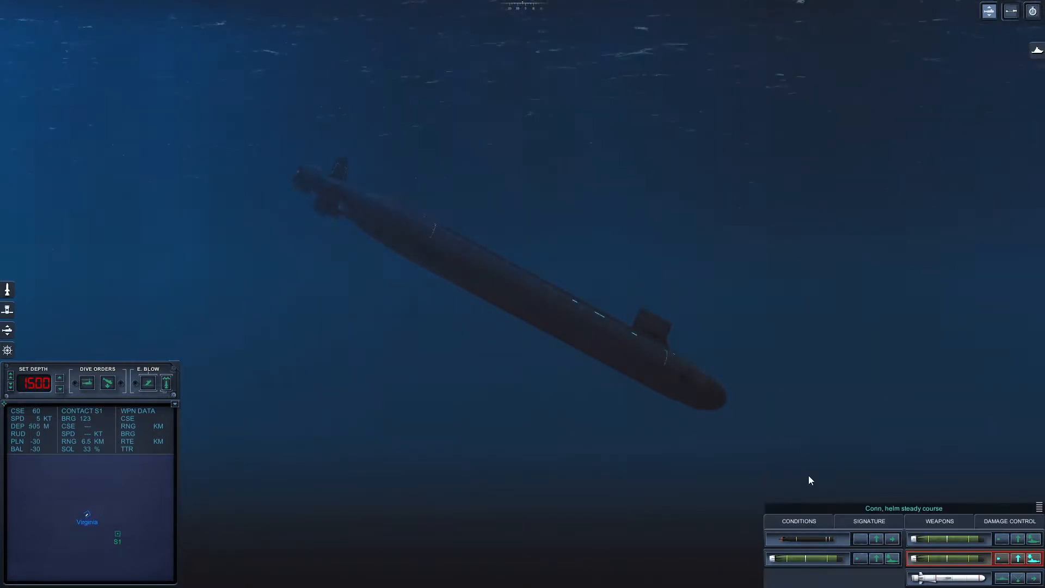
Reopen the Conditions depth profile to confirm the boat leveled near 1502.
{"action": "left_click", "coordinate": [798, 521]}
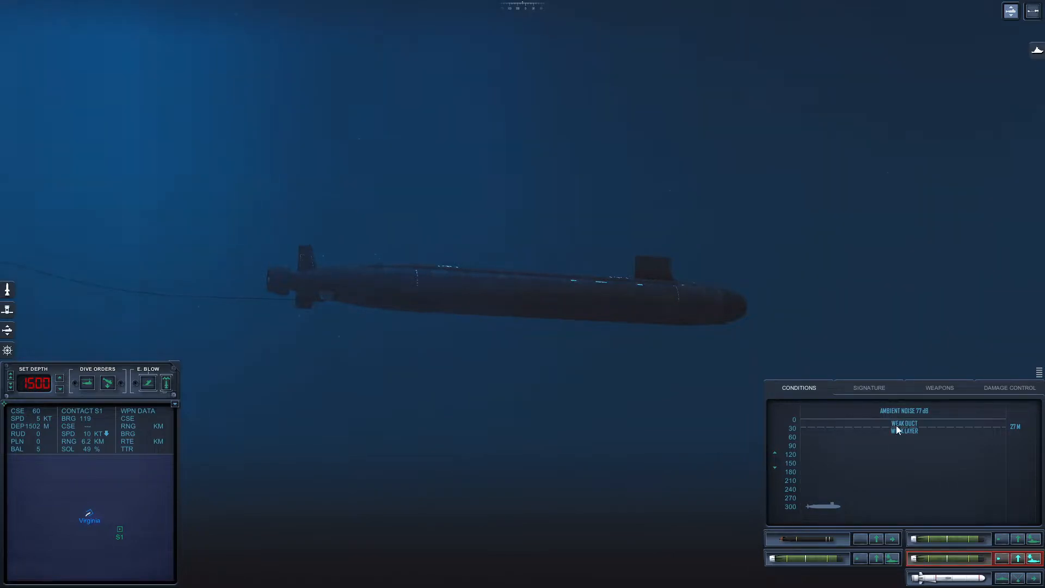
Step through Signature profiles to Sierra II SSN and classify contact S1 as it.
{"action": "left_click", "coordinate": [868, 388]}
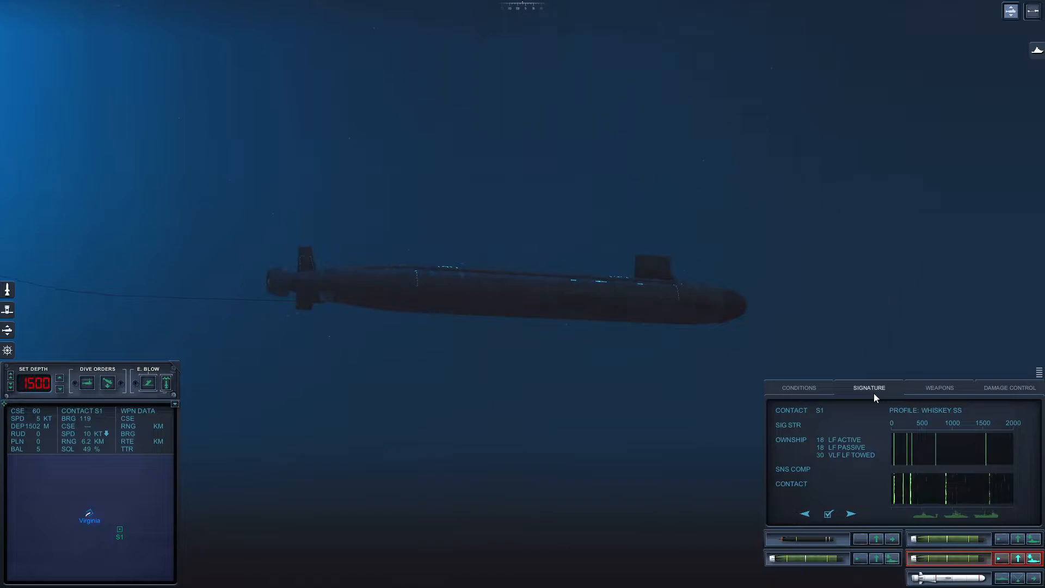
{"action": "mouse_move", "coordinate": [991, 466]}
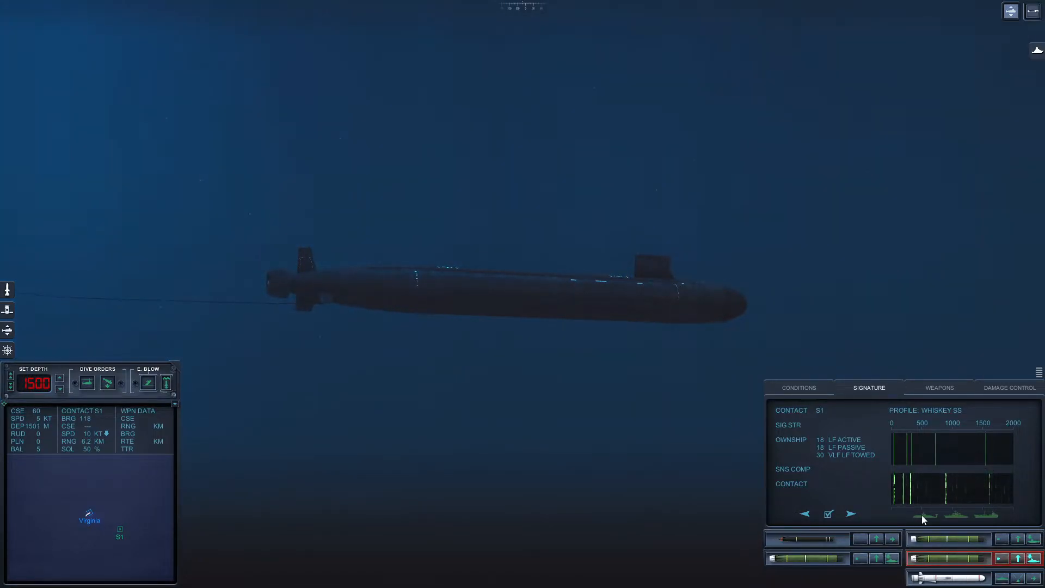
{"action": "left_click", "coordinate": [852, 514]}
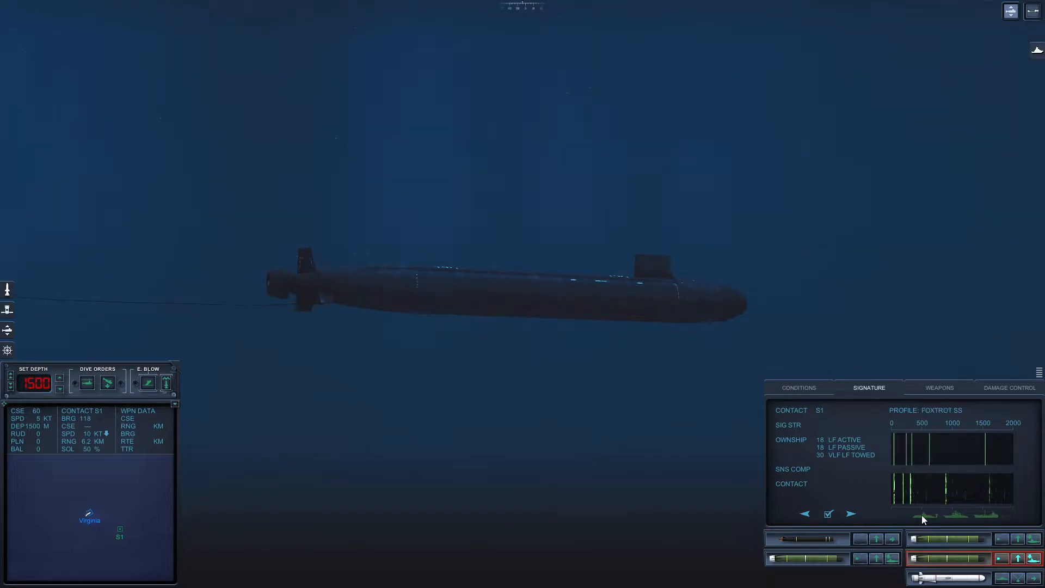
{"action": "left_click", "coordinate": [852, 513]}
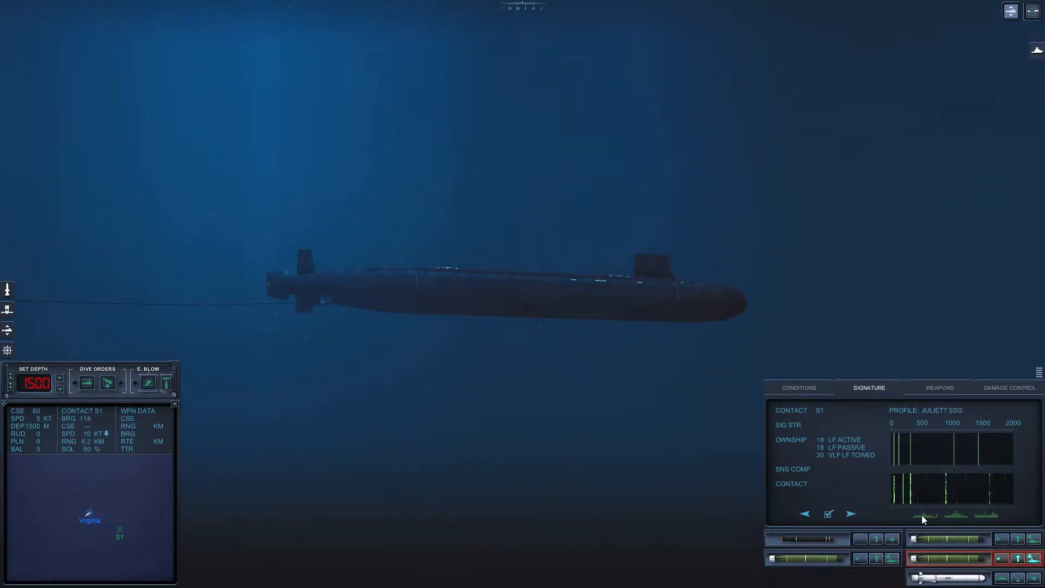
{"action": "left_click", "coordinate": [851, 514]}
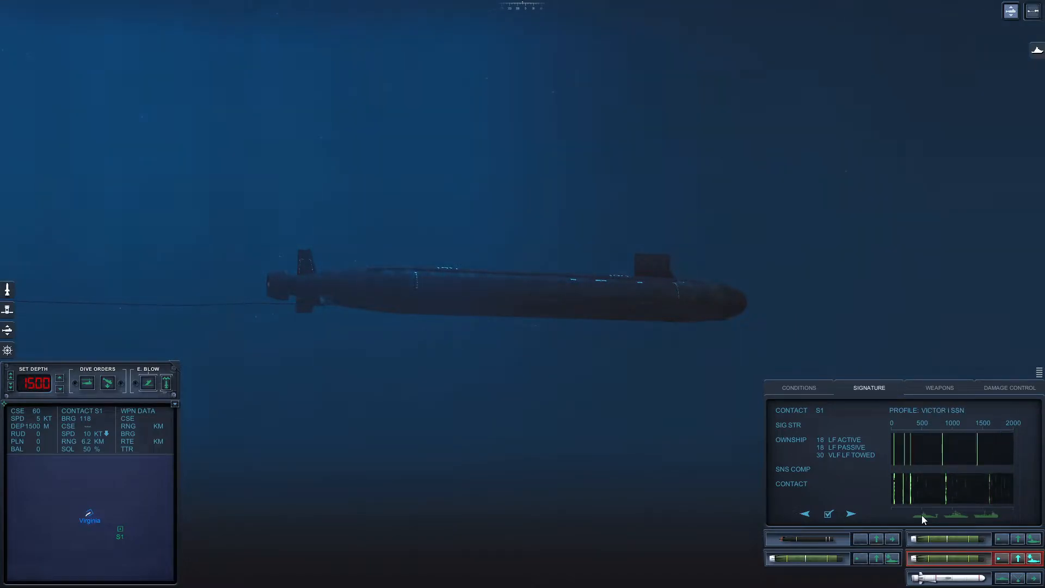
{"action": "left_click", "coordinate": [850, 514]}
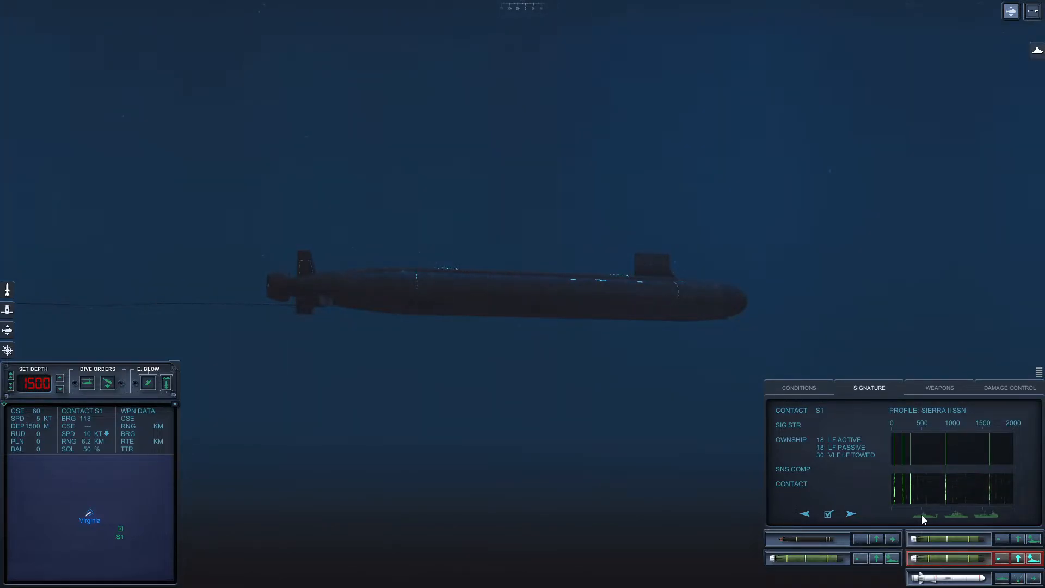
{"action": "left_click", "coordinate": [828, 514]}
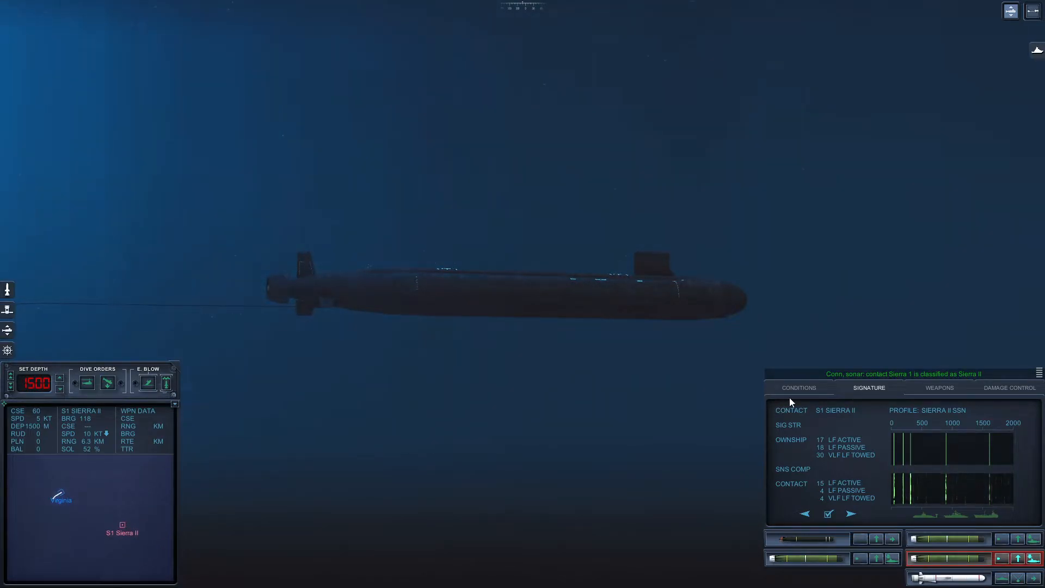
Review the depth profile, Sierra II's acoustic signature, and the sound layer conditions.
{"action": "left_click", "coordinate": [799, 387]}
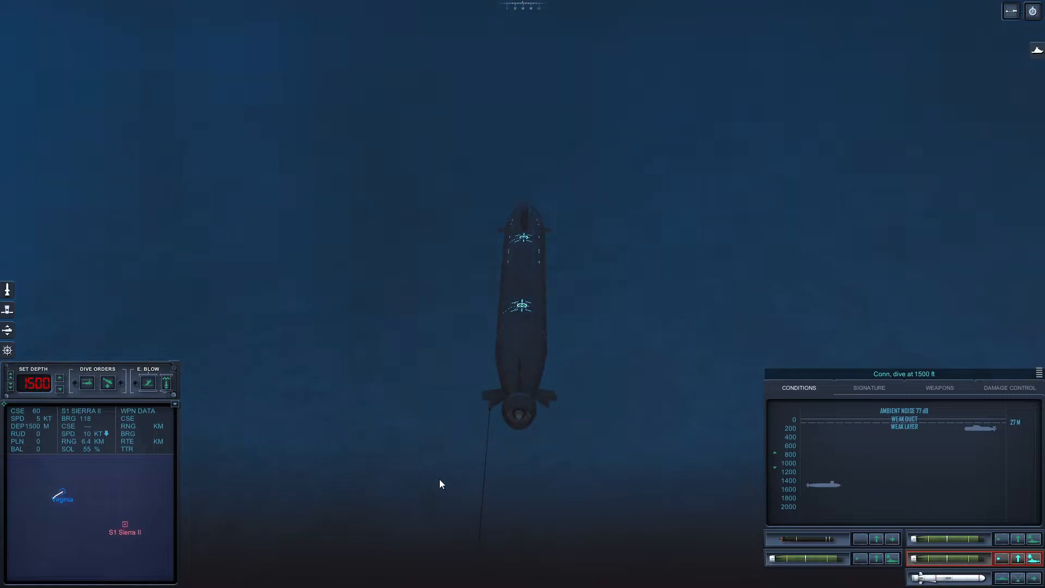
{"action": "mouse_move", "coordinate": [839, 522]}
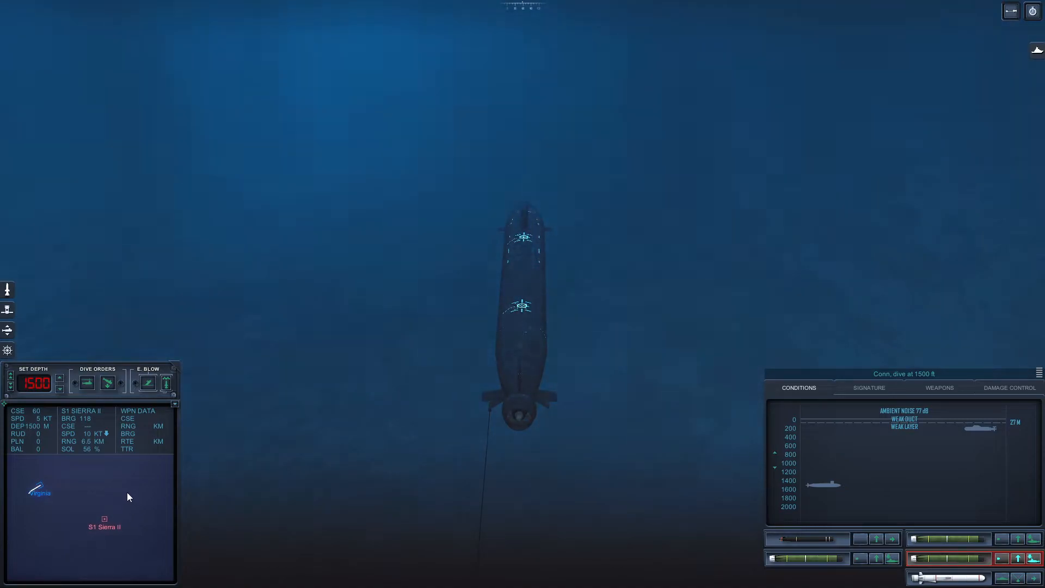
{"action": "mouse_move", "coordinate": [327, 461]}
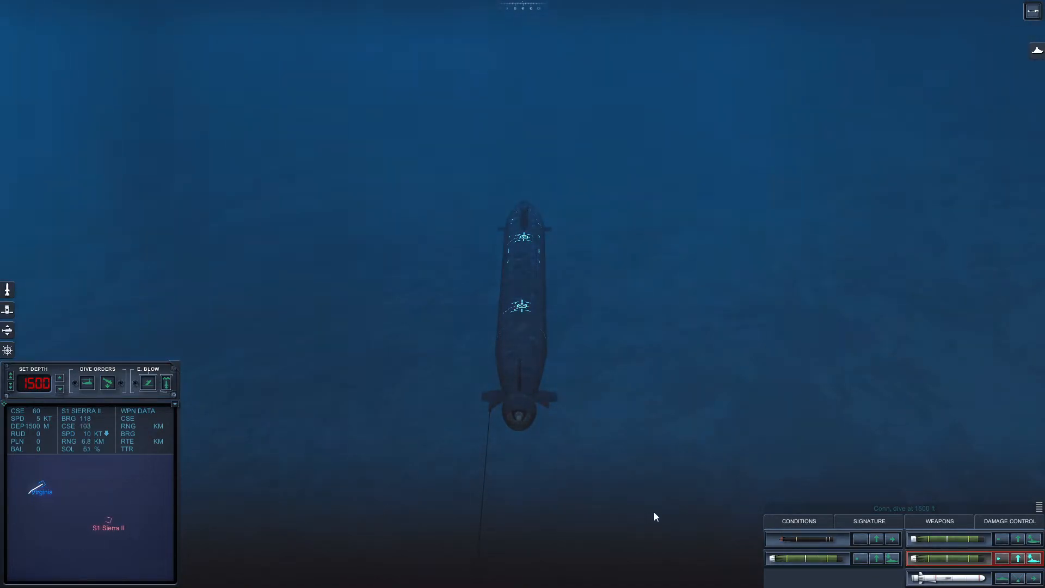
{"action": "left_click", "coordinate": [868, 520]}
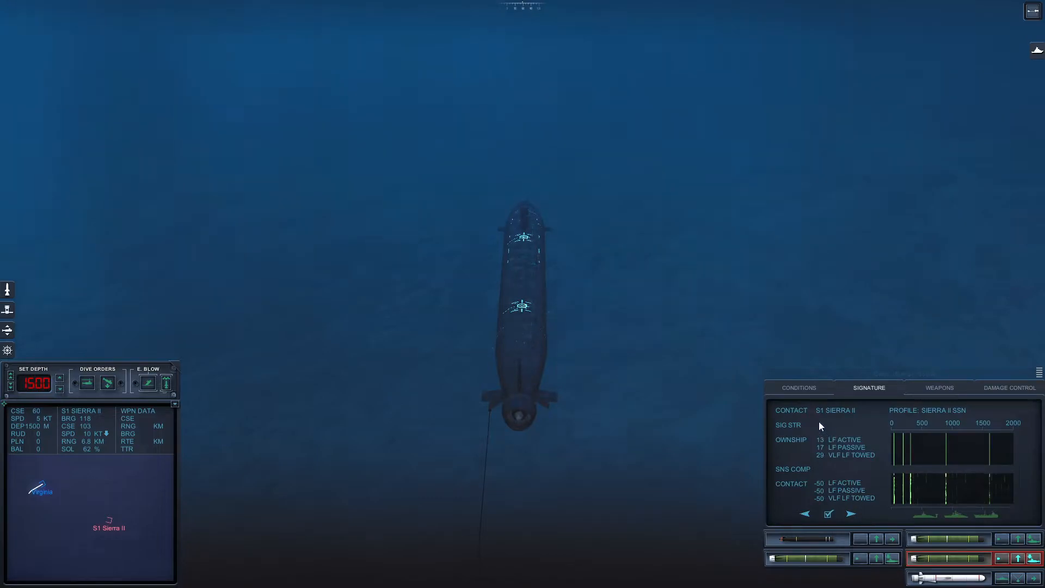
{"action": "mouse_move", "coordinate": [799, 388]}
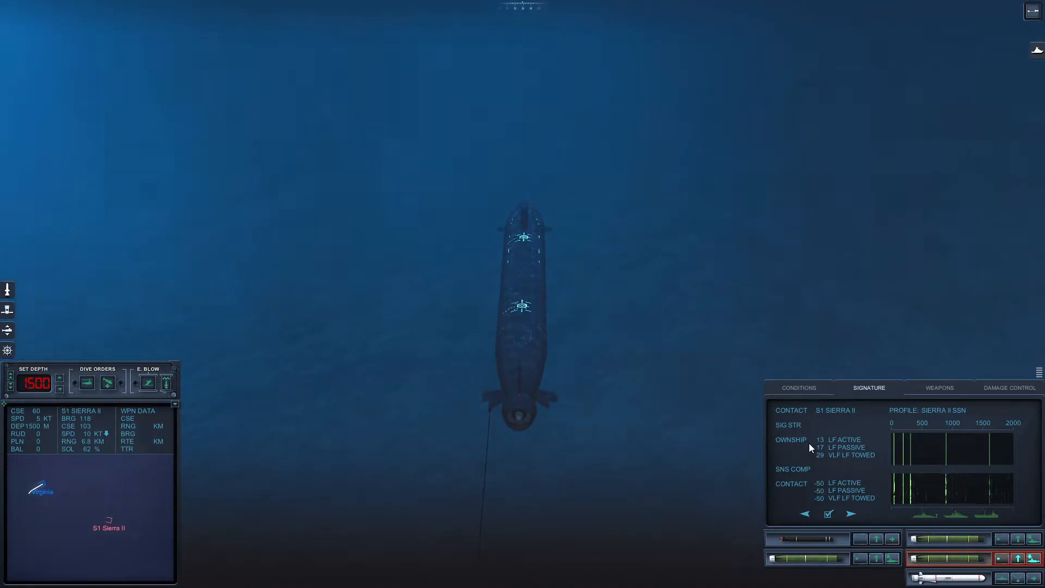
{"action": "left_click", "coordinate": [798, 387]}
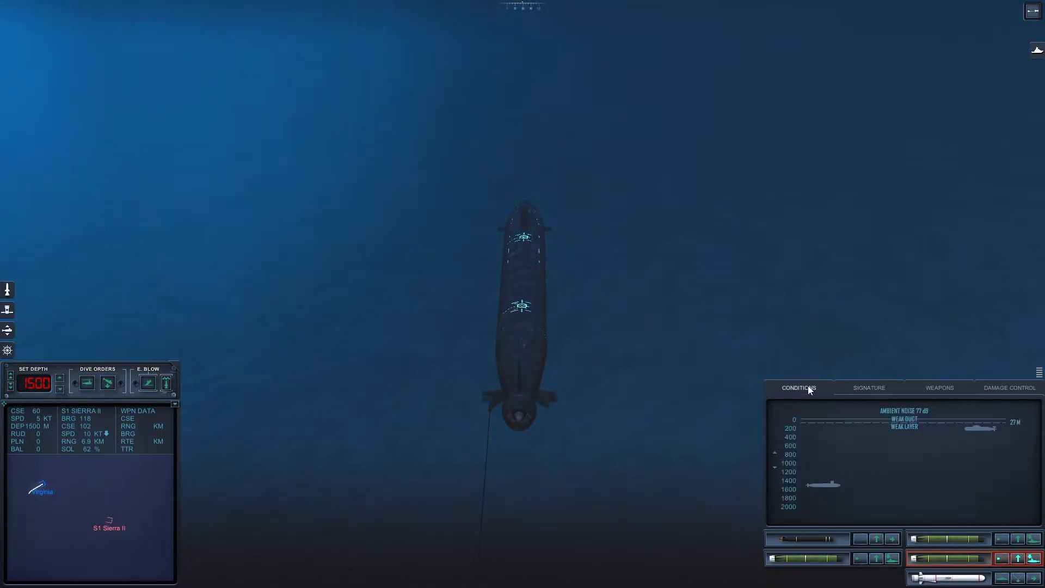
{"action": "mouse_move", "coordinate": [580, 475]}
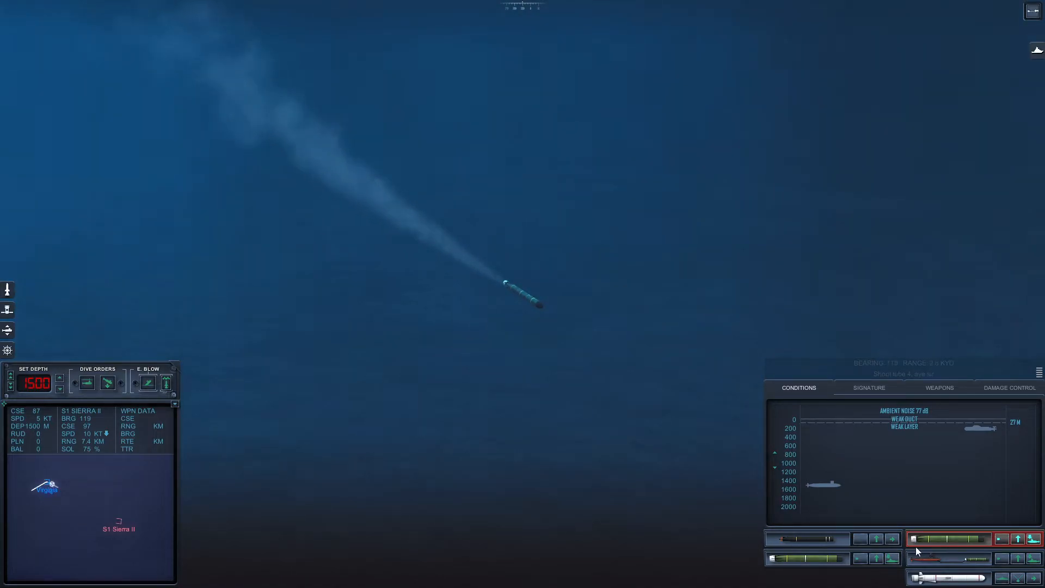
Follow the launched torpedo and switch the info panel to Sierra II's signature.
{"action": "left_click", "coordinate": [947, 559]}
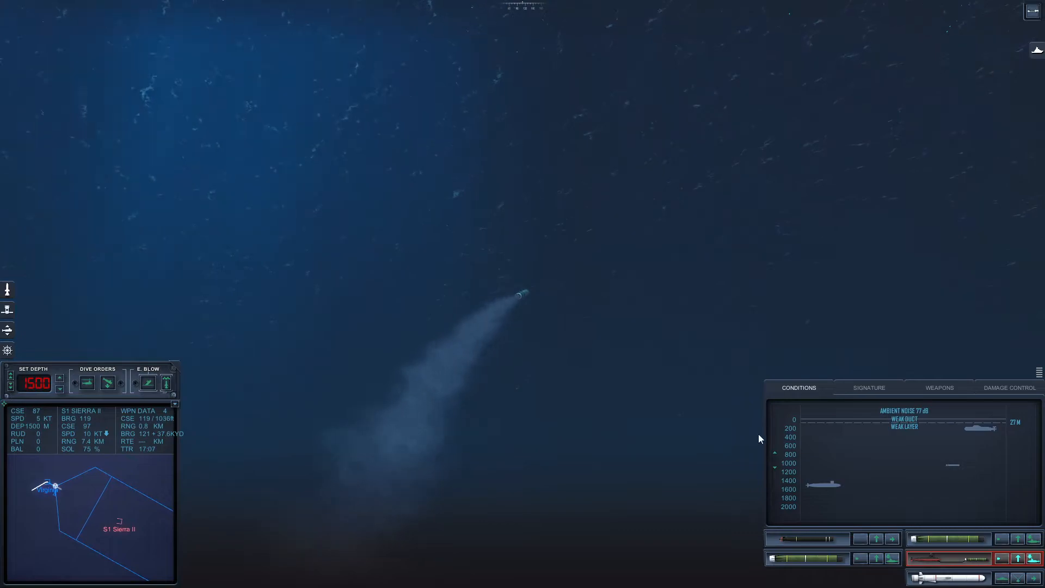
{"action": "left_click", "coordinate": [867, 388]}
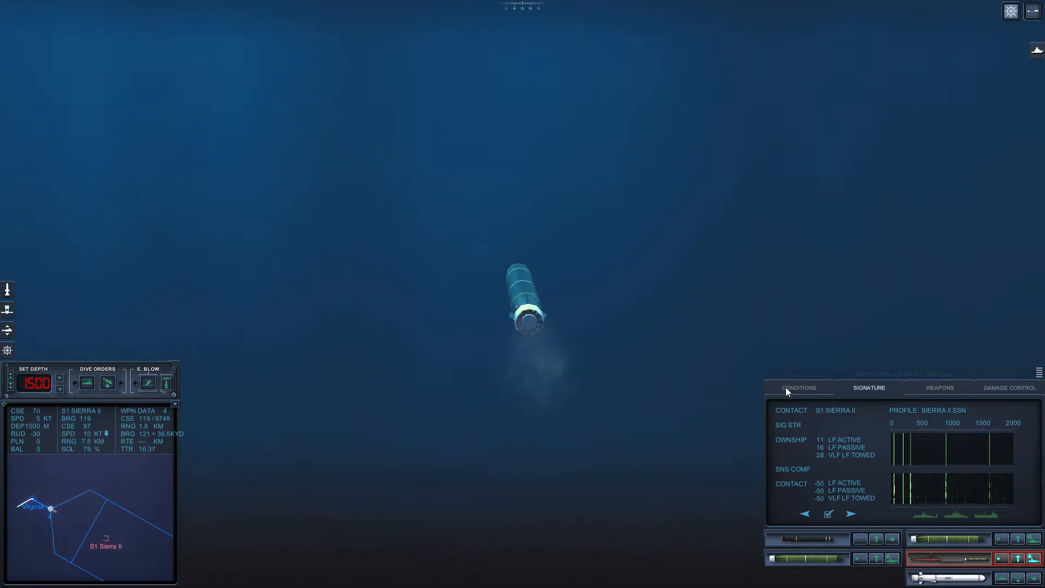
Hide the sensor panel during the torpedo run, then reopen ocean conditions.
{"action": "left_click", "coordinate": [797, 387]}
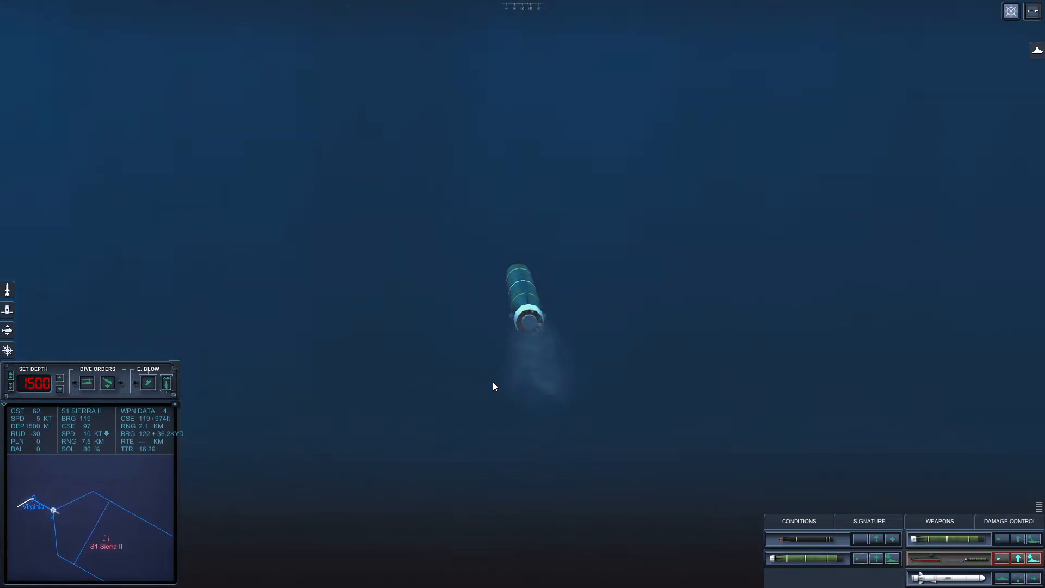
{"action": "mouse_move", "coordinate": [500, 422]}
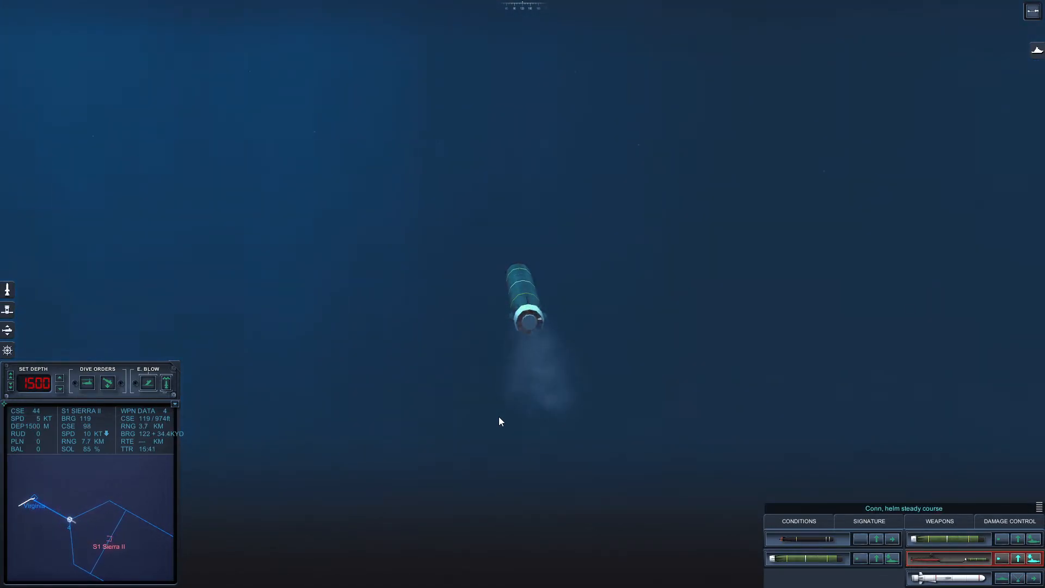
{"action": "left_click", "coordinate": [799, 521]}
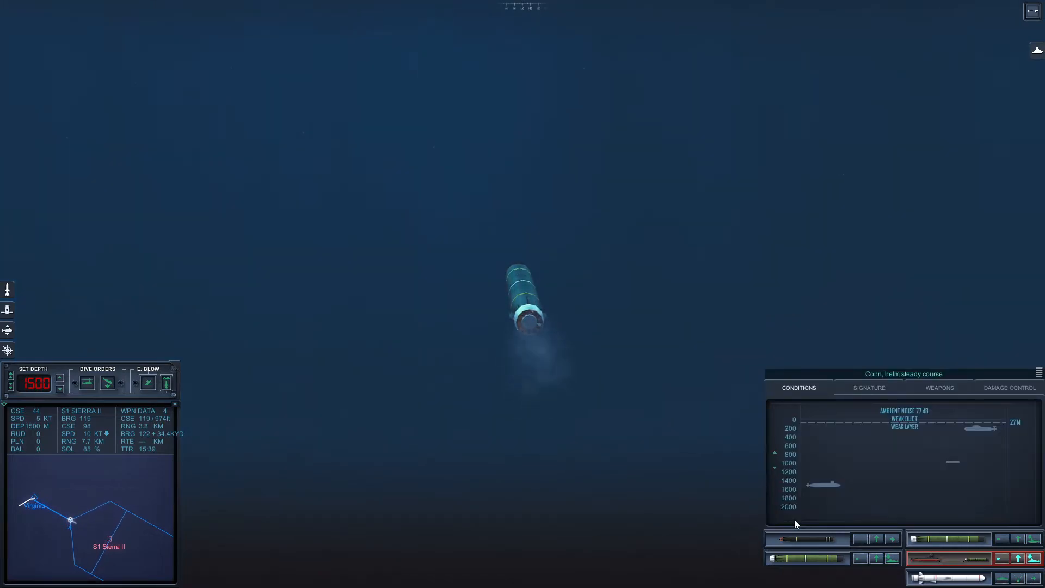
{"action": "mouse_move", "coordinate": [553, 468]}
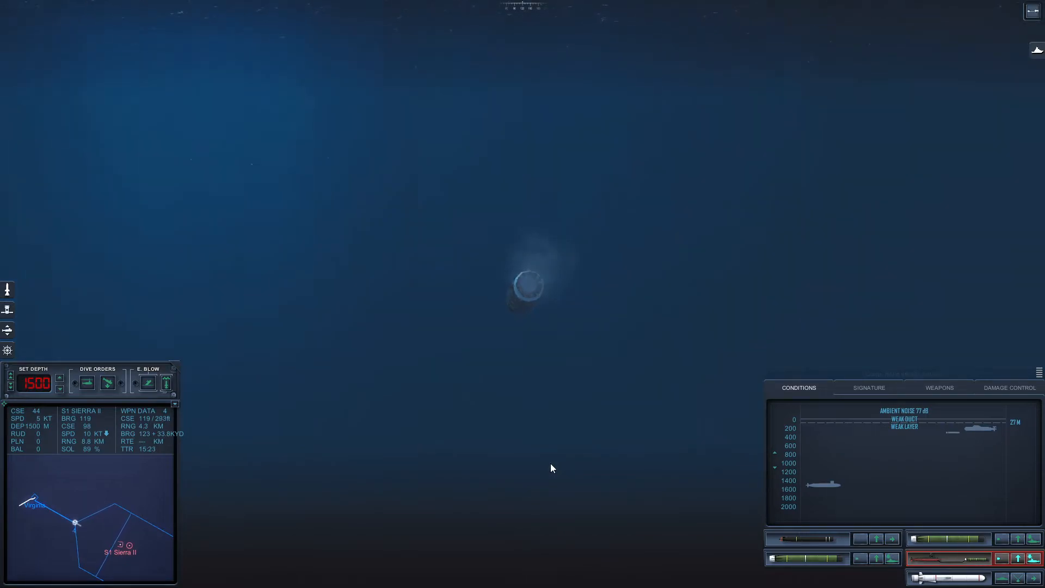
{"action": "mouse_move", "coordinate": [190, 532]}
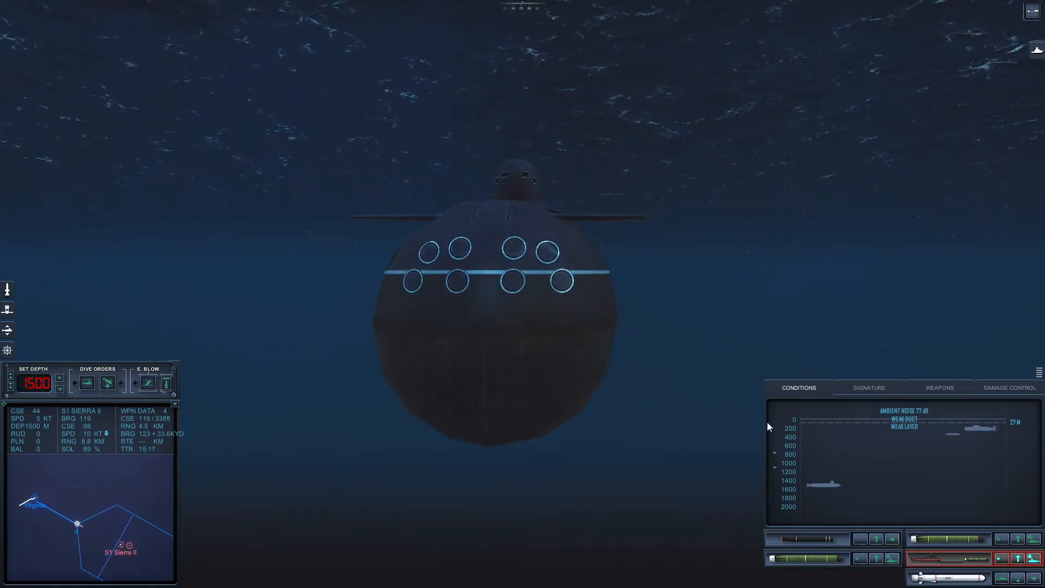
Check Sierra II's acoustic signature, then collapse the sensor information panel.
{"action": "left_click", "coordinate": [868, 387]}
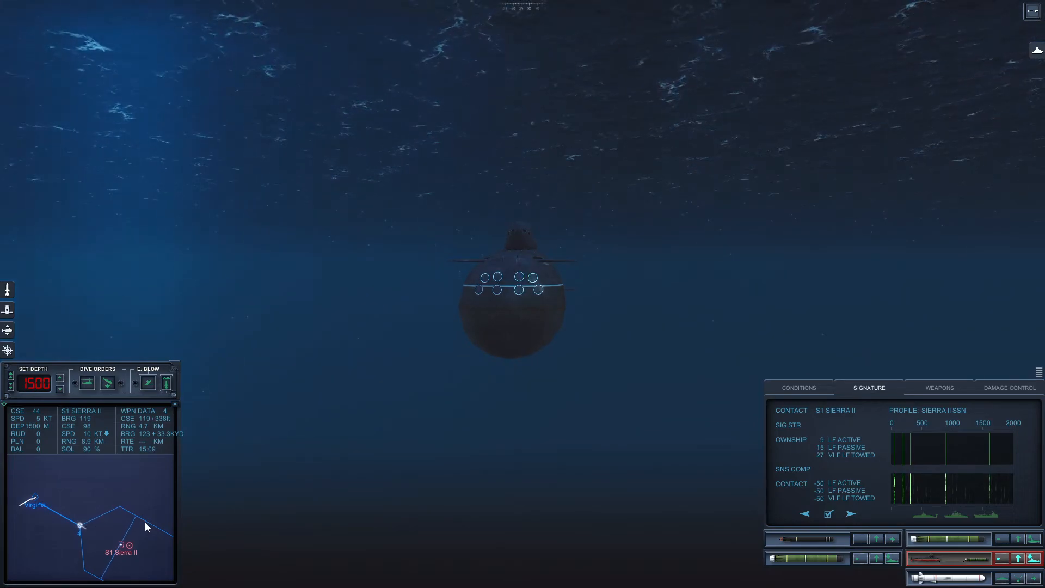
{"action": "mouse_move", "coordinate": [365, 523]}
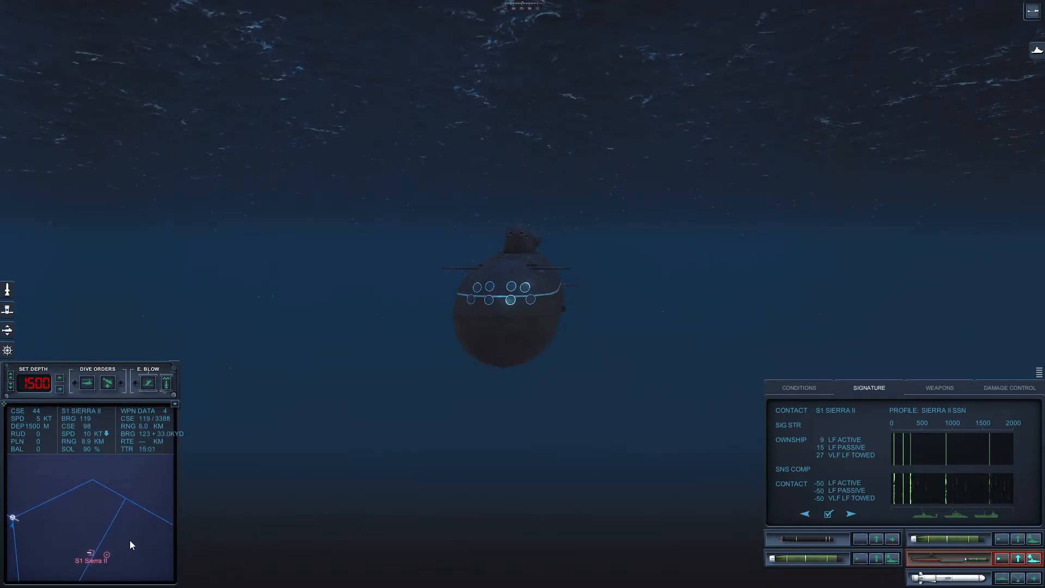
{"action": "left_click", "coordinate": [799, 387]}
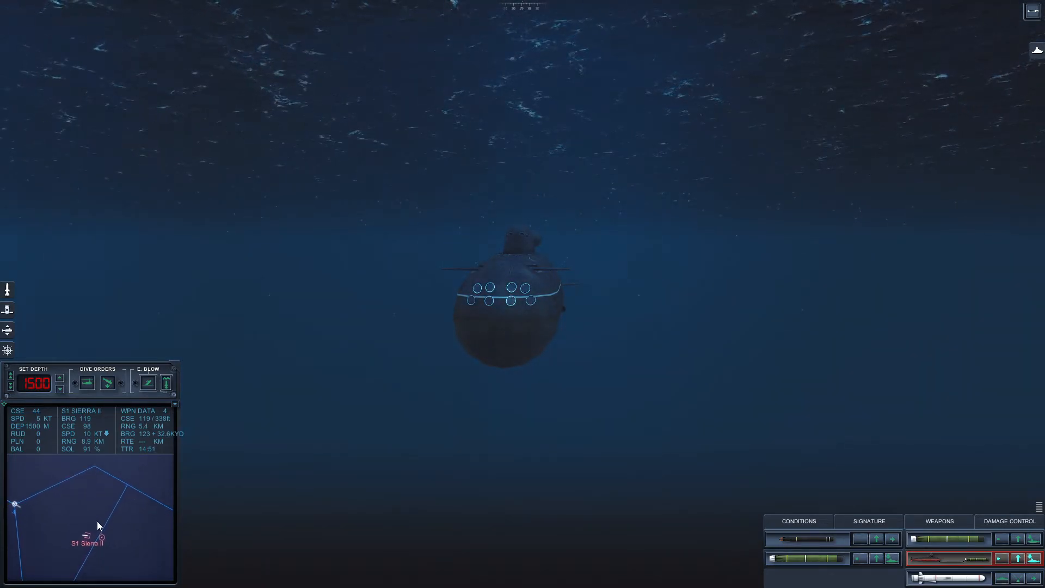
{"action": "mouse_move", "coordinate": [798, 509]}
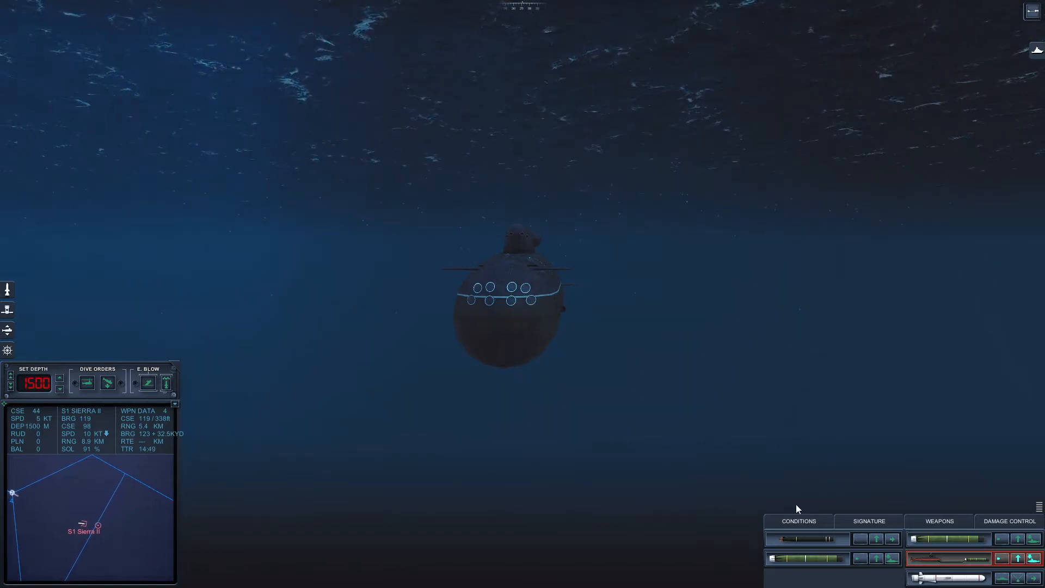
Reopen ocean conditions as the torpedo runs 5.8 km out at 92% solution.
{"action": "left_click", "coordinate": [799, 521]}
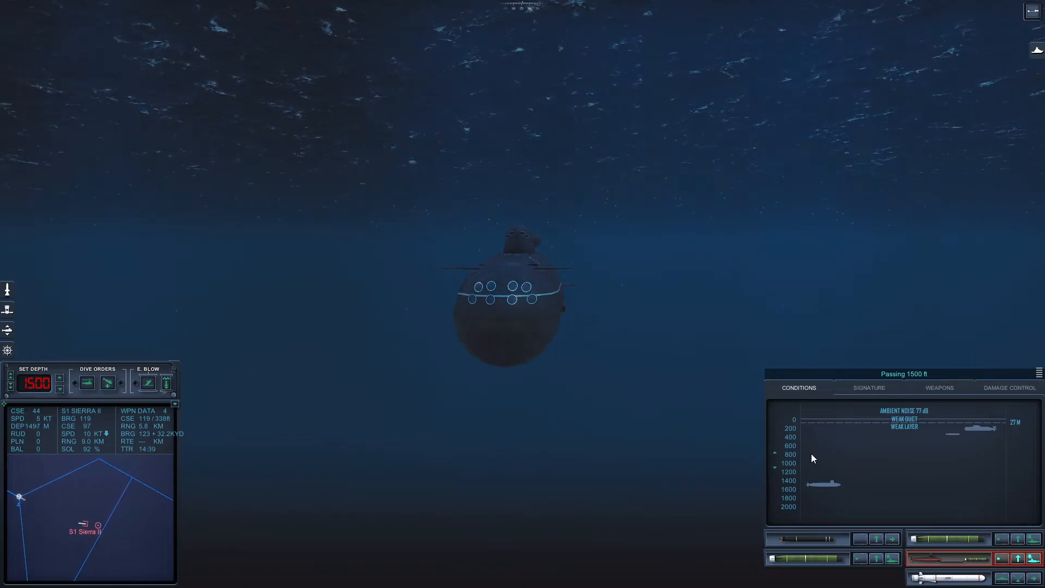
{"action": "mouse_move", "coordinate": [608, 440]}
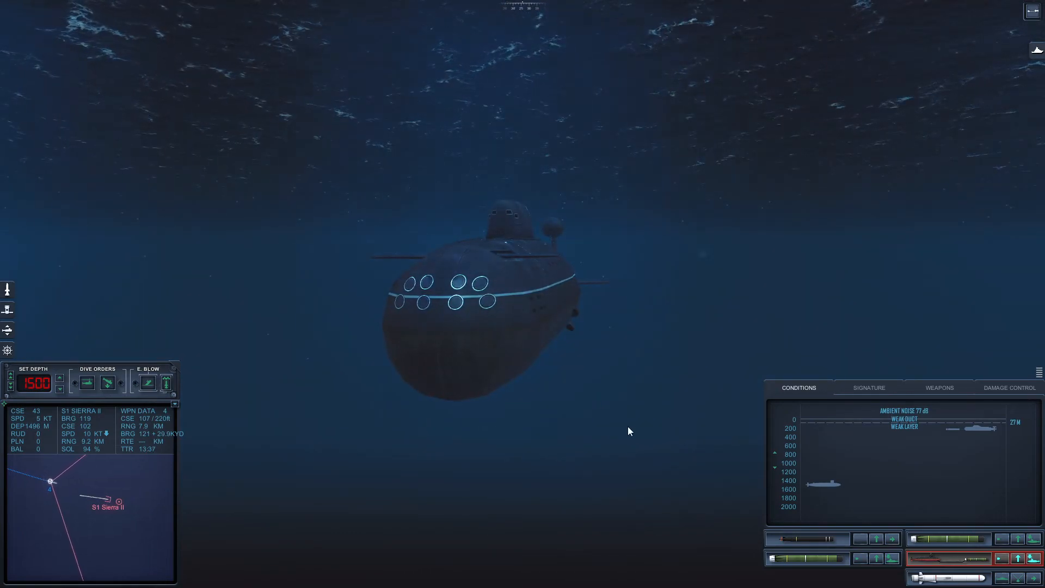
Check Sierra II's acoustic signature, then return to the ocean conditions display.
{"action": "left_click", "coordinate": [868, 387]}
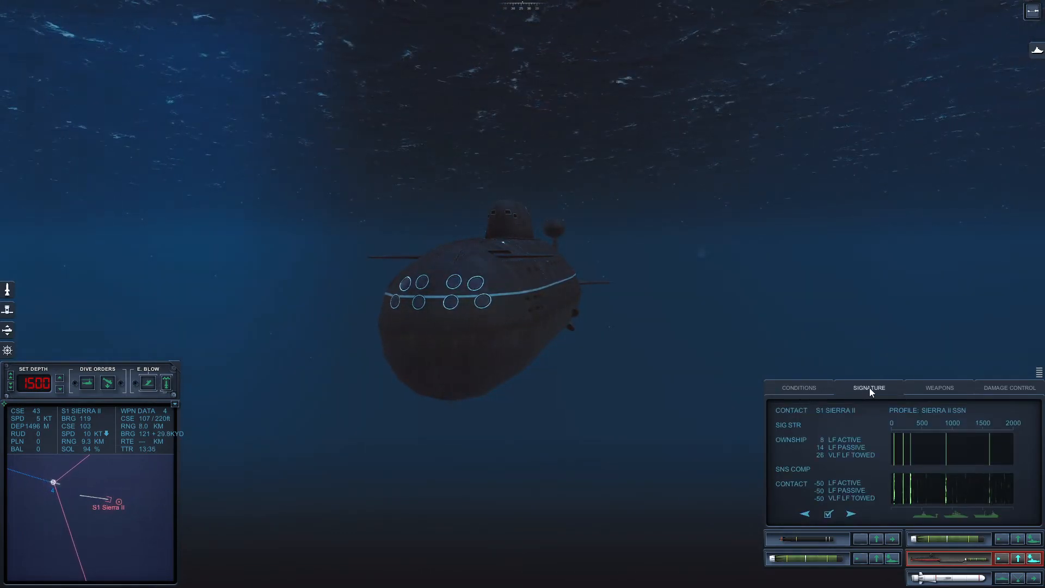
{"action": "mouse_move", "coordinate": [799, 389]}
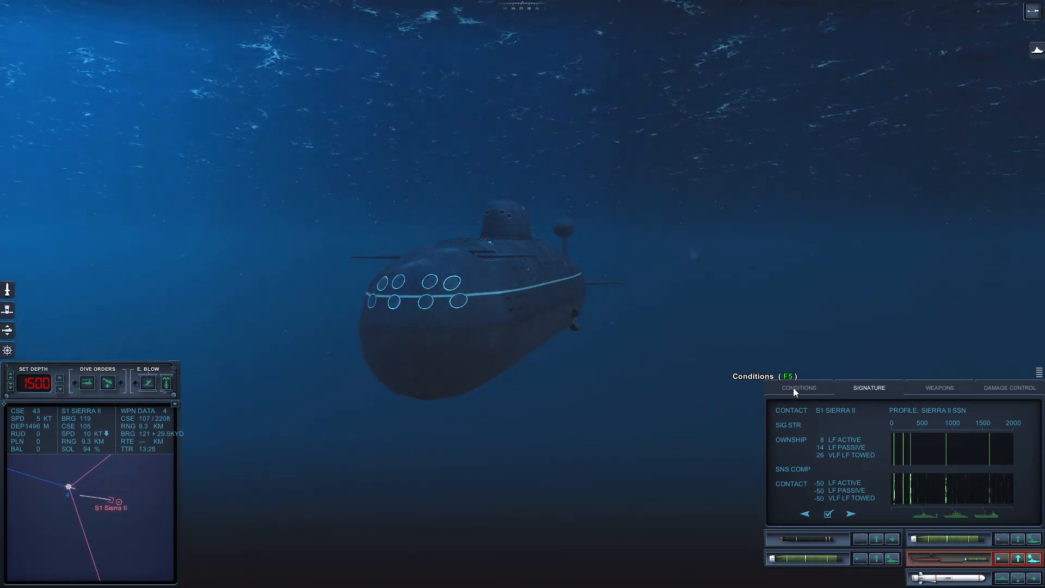
{"action": "left_click", "coordinate": [798, 387]}
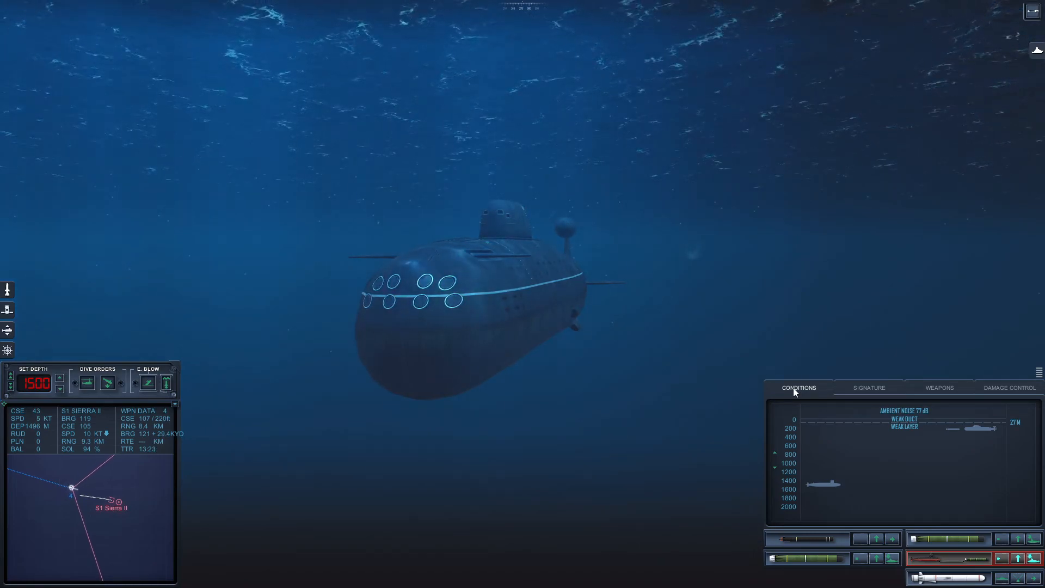
{"action": "mouse_move", "coordinate": [477, 437]}
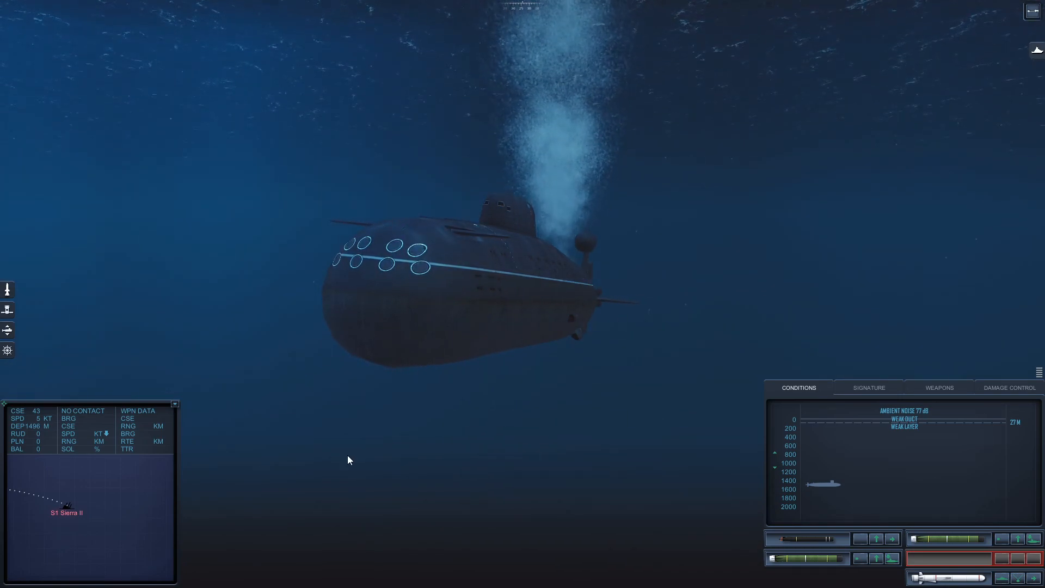
Leave combat from the Esc orders menu to bring up the After Action Report.
{"action": "key", "text": "Escape"}
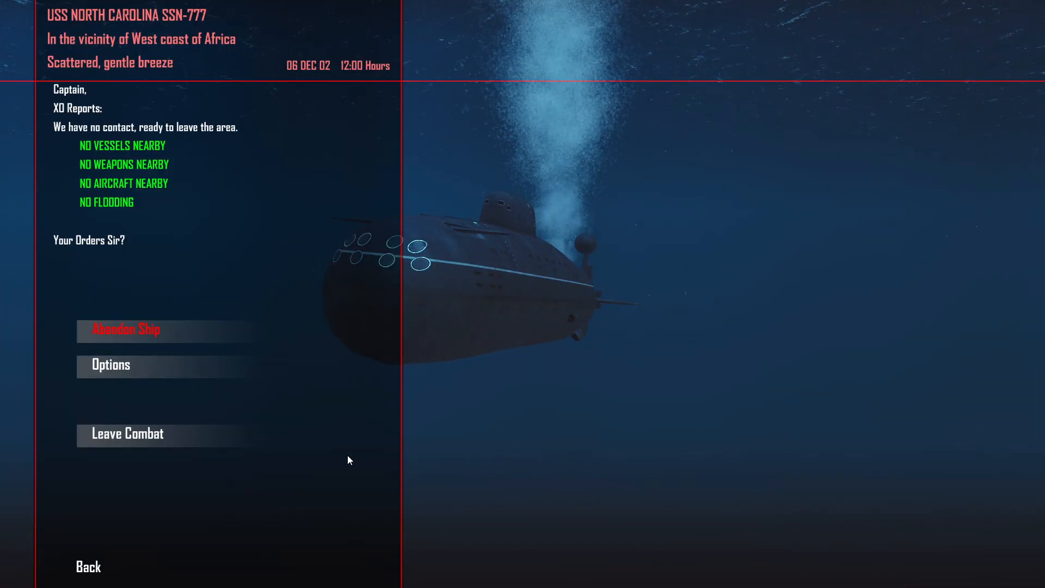
{"action": "left_click", "coordinate": [127, 433]}
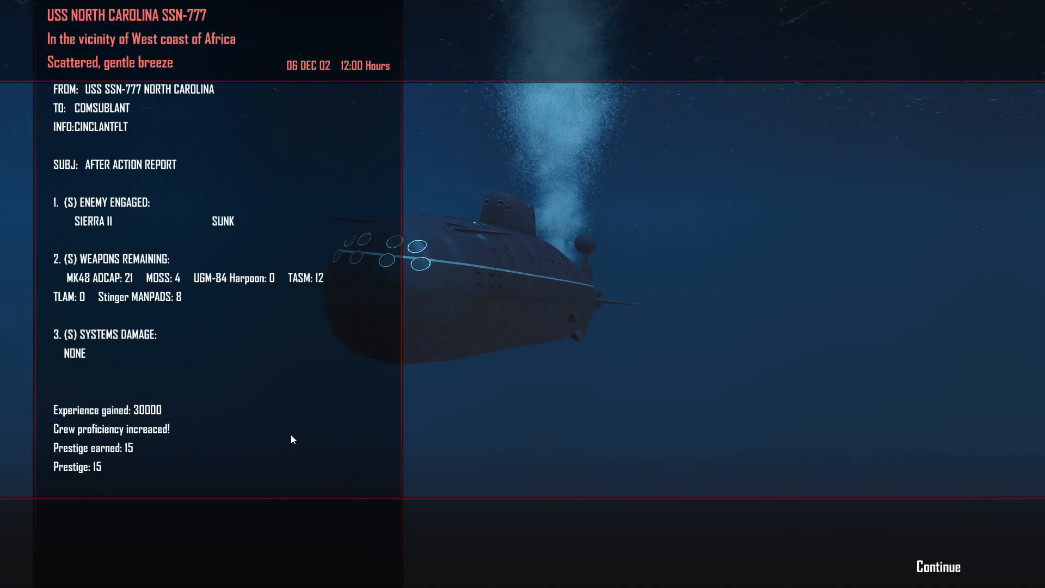
{"action": "mouse_move", "coordinate": [801, 452]}
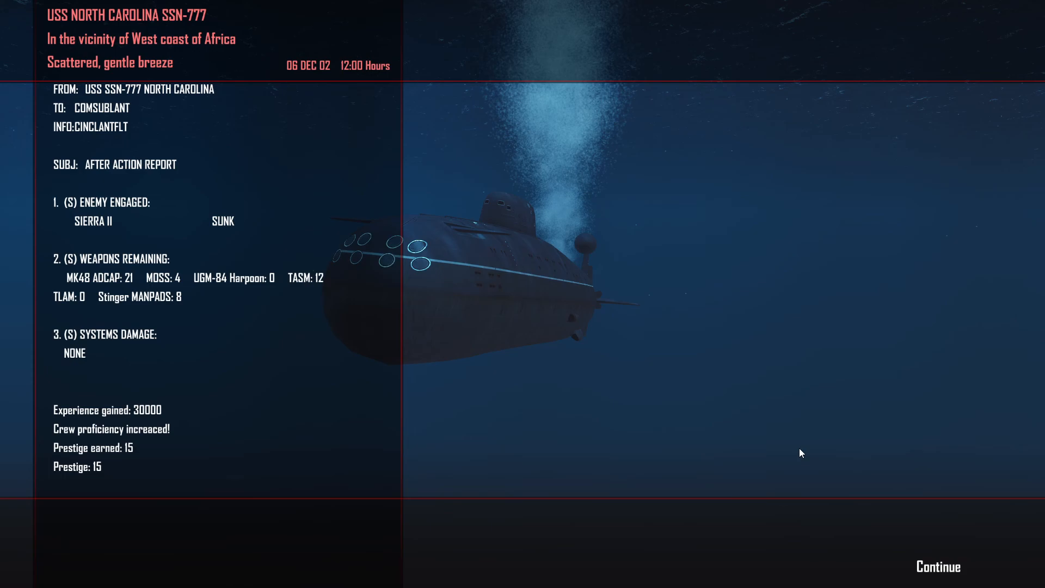
{"action": "mouse_move", "coordinate": [736, 398]}
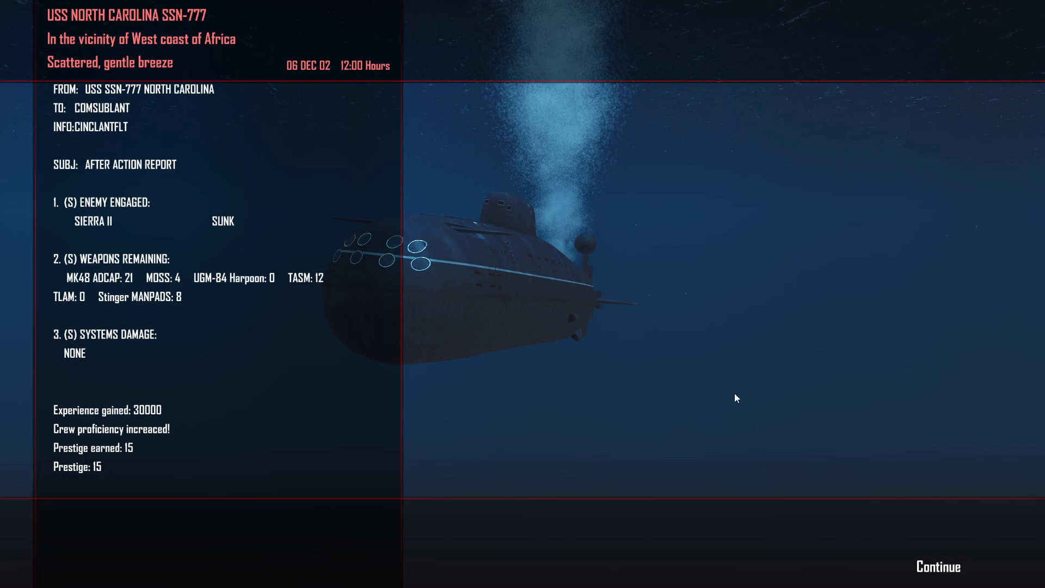
{"action": "mouse_move", "coordinate": [725, 382]}
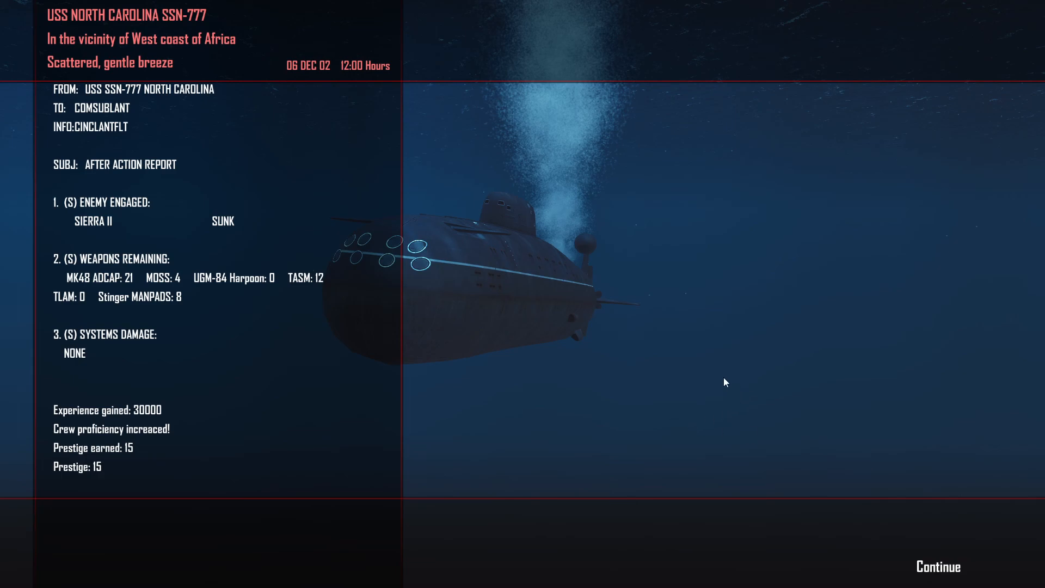